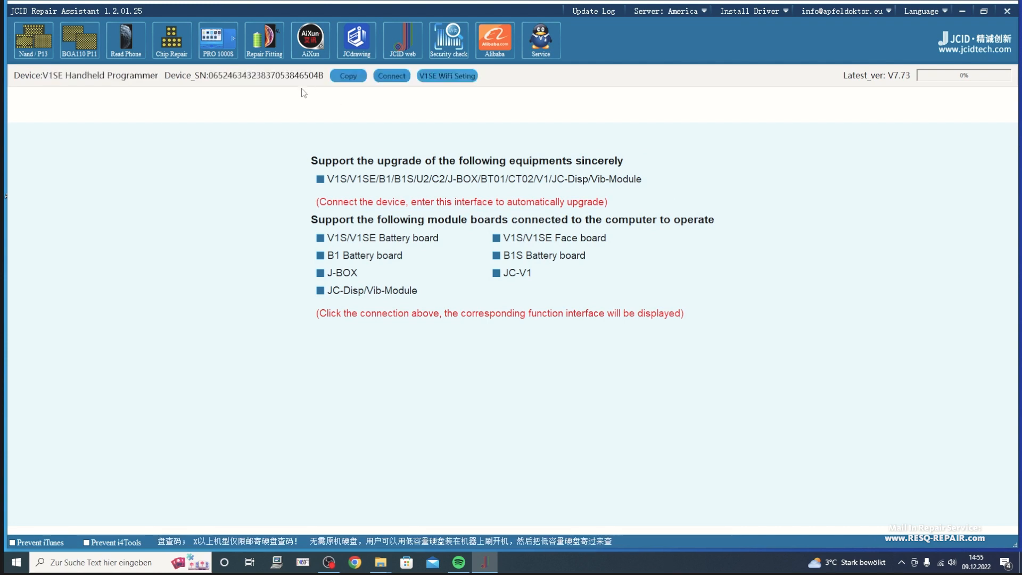
# Connect the V1SE handheld programmer to bring up the V1S Face repair interface.
pyautogui.click(391, 76)
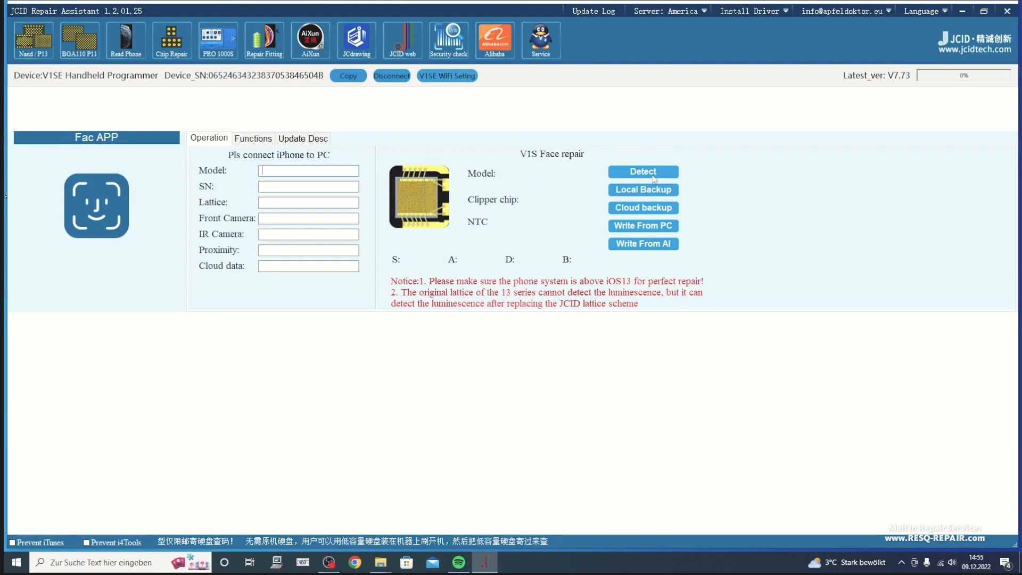
# Detect the iPhone 12 dot projector chip and back up its data locally.
pyautogui.click(643, 171)
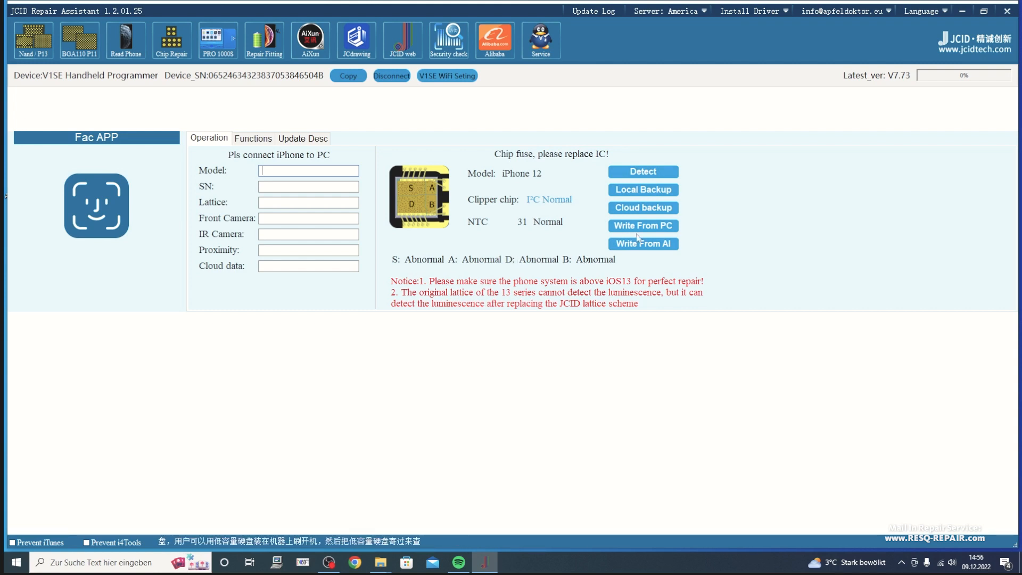
pyautogui.click(643, 189)
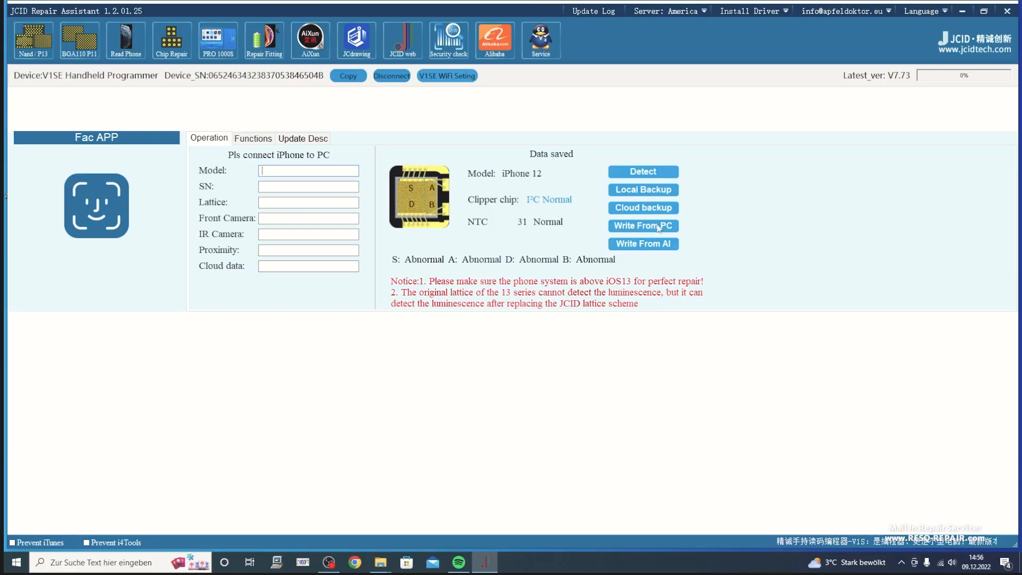
# Choose a backup to write from PC, switching the file dialog to Details view.
pyautogui.click(643, 226)
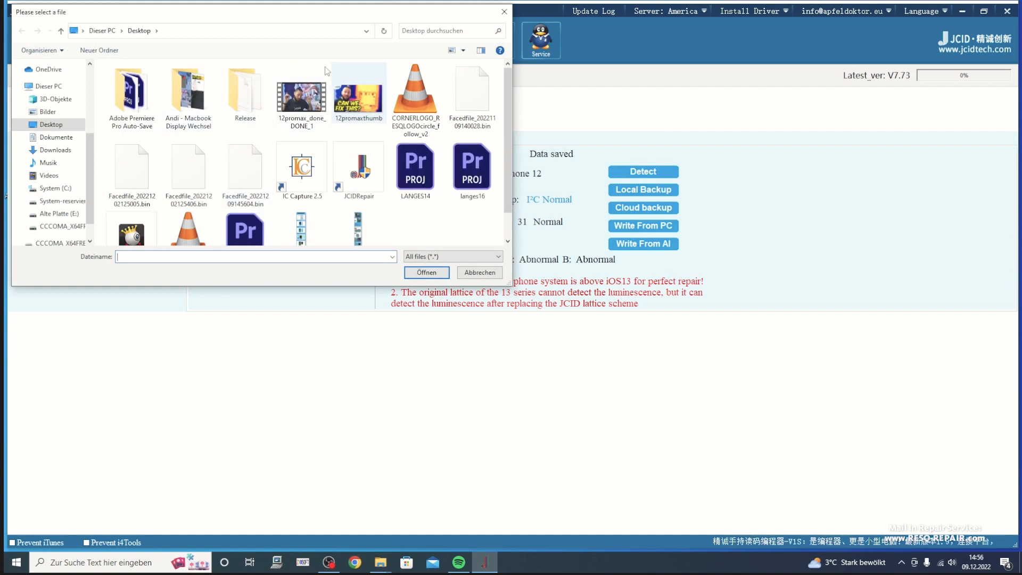
pyautogui.click(42, 50)
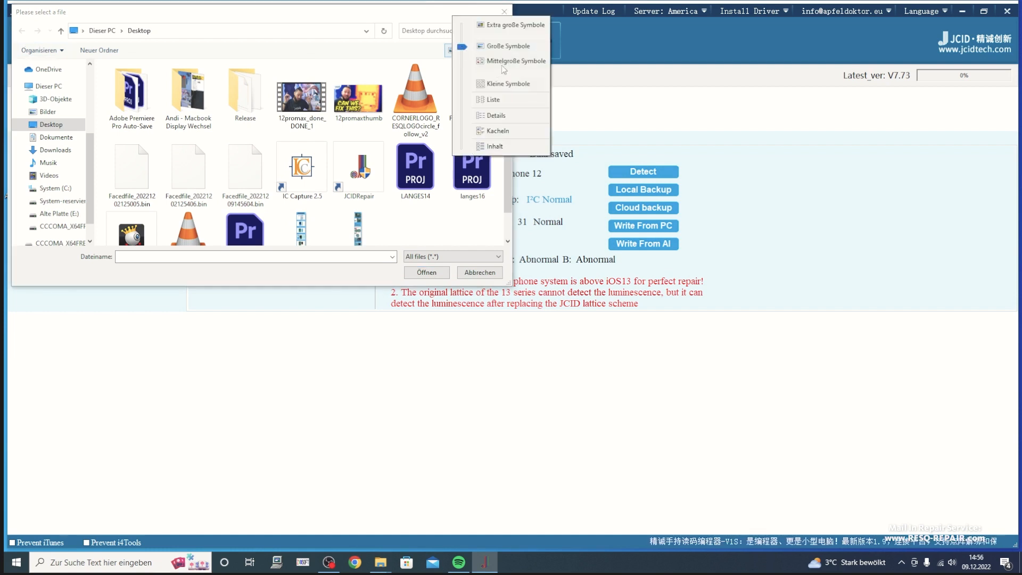
pyautogui.click(488, 99)
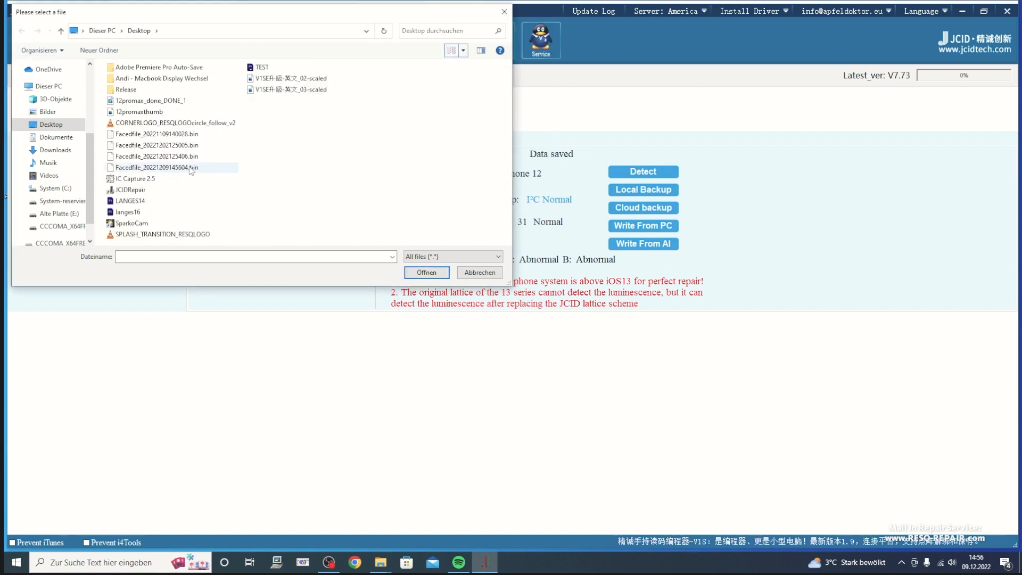
pyautogui.click(156, 134)
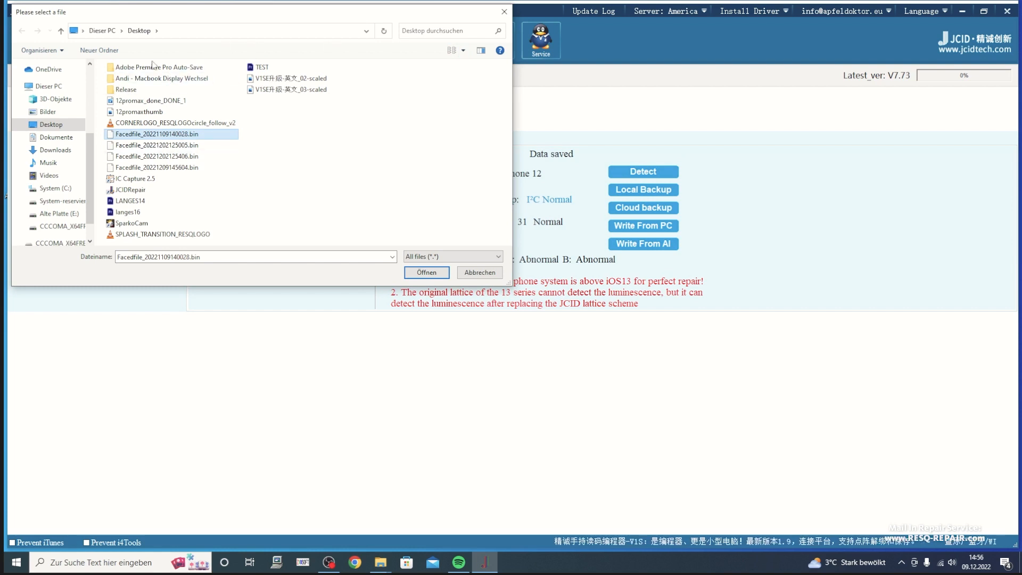
pyautogui.click(463, 51)
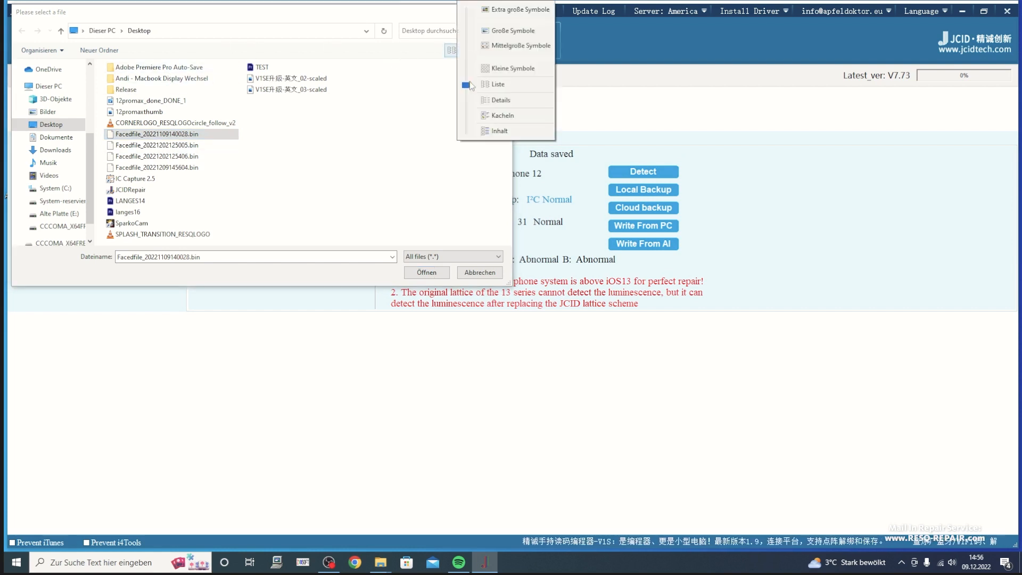
pyautogui.click(497, 100)
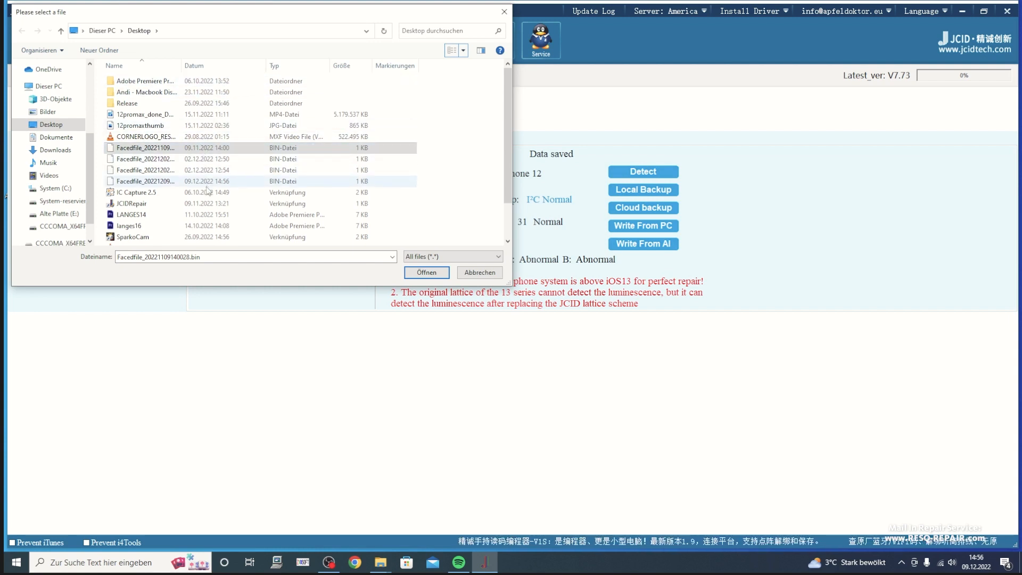
# Load Facedfile_20221209145604.bin, saved today at 14:56, to start writing.
pyautogui.click(141, 181)
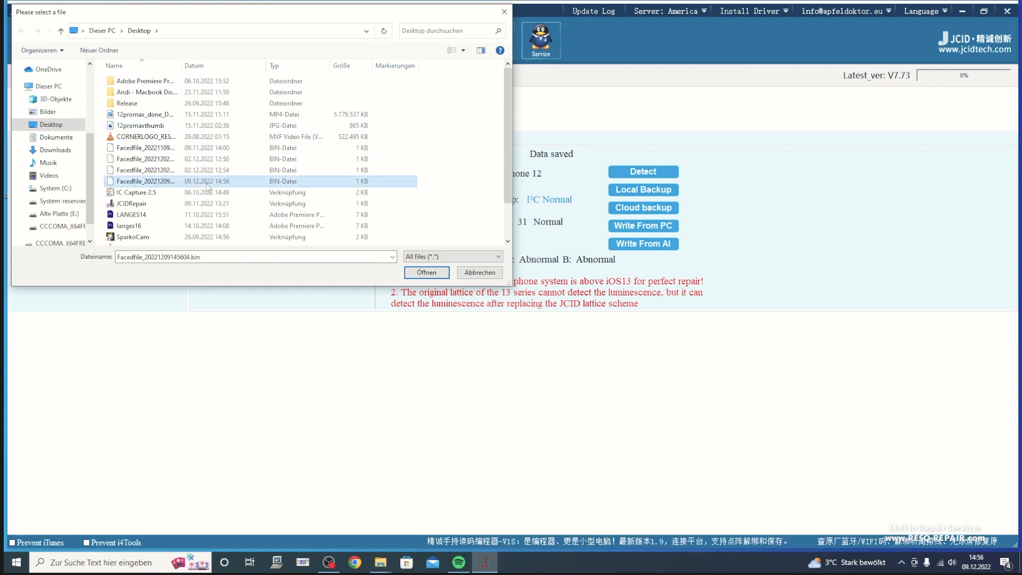
pyautogui.click(426, 272)
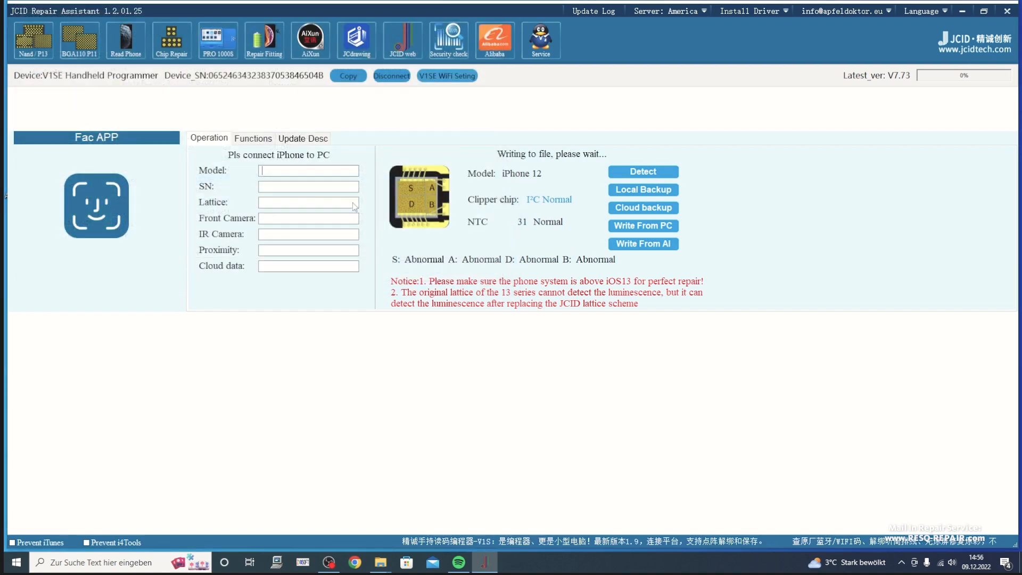